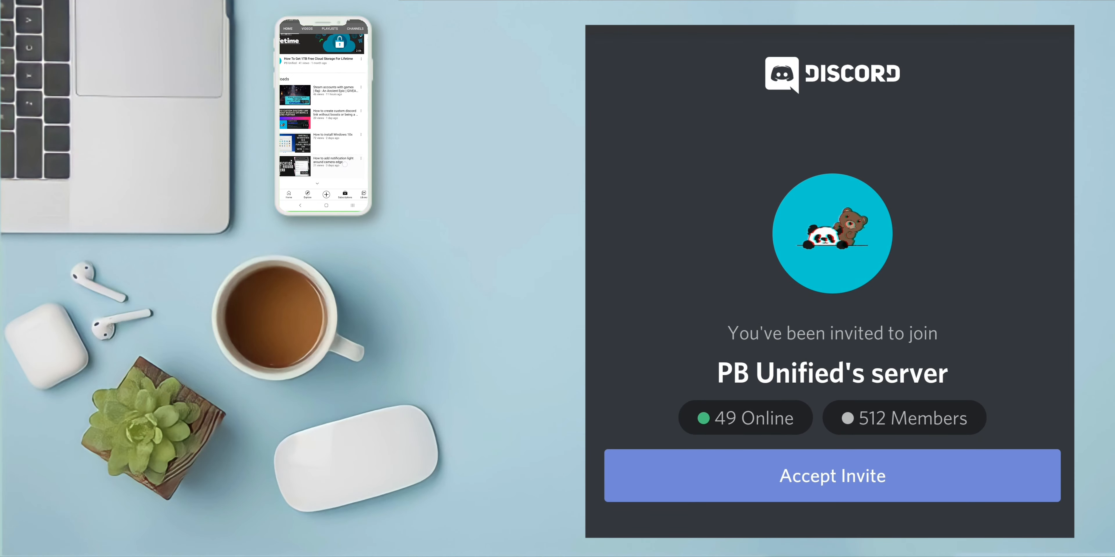
# Browse the giveaway profile's posts, then its Reels and IGTV videos
pyautogui.click(831, 476)
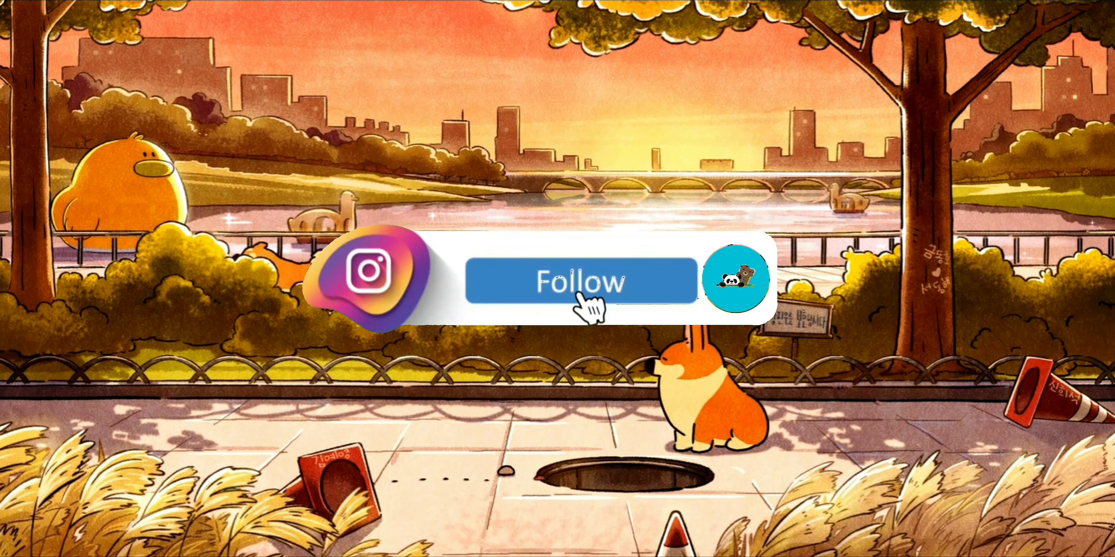
pyautogui.click(580, 281)
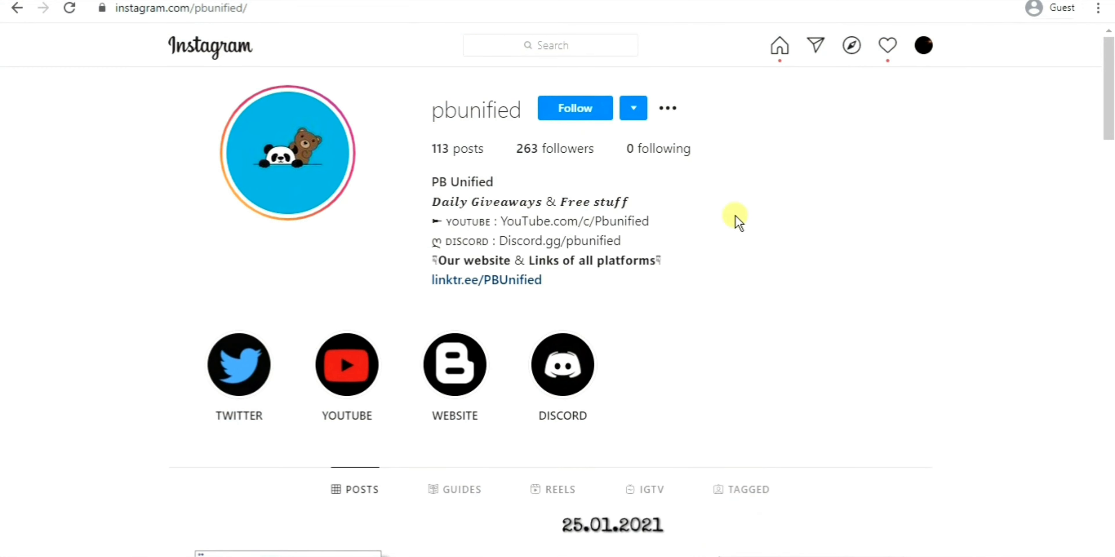
pyautogui.scroll(-3)
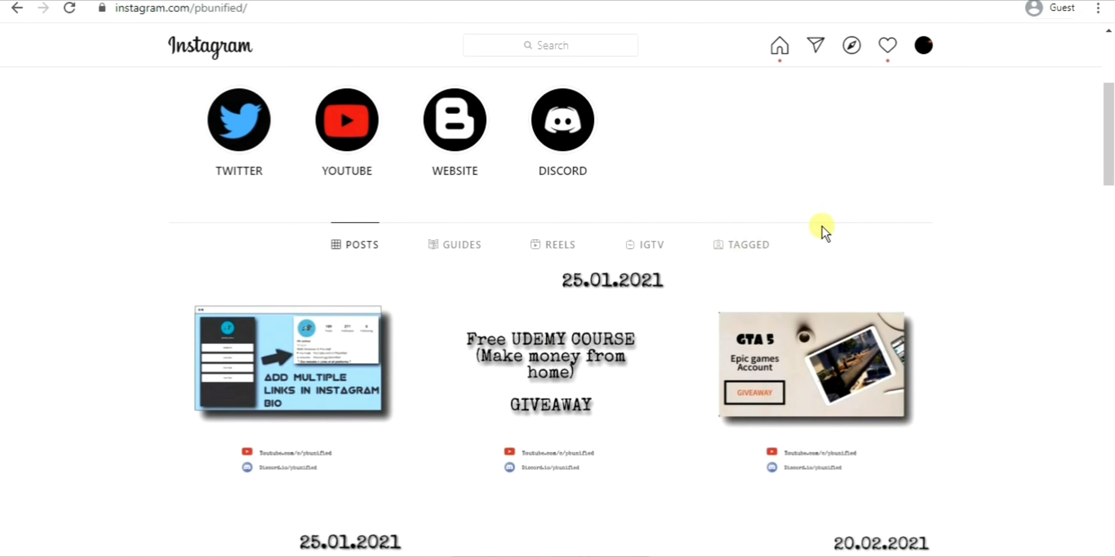
pyautogui.click(558, 245)
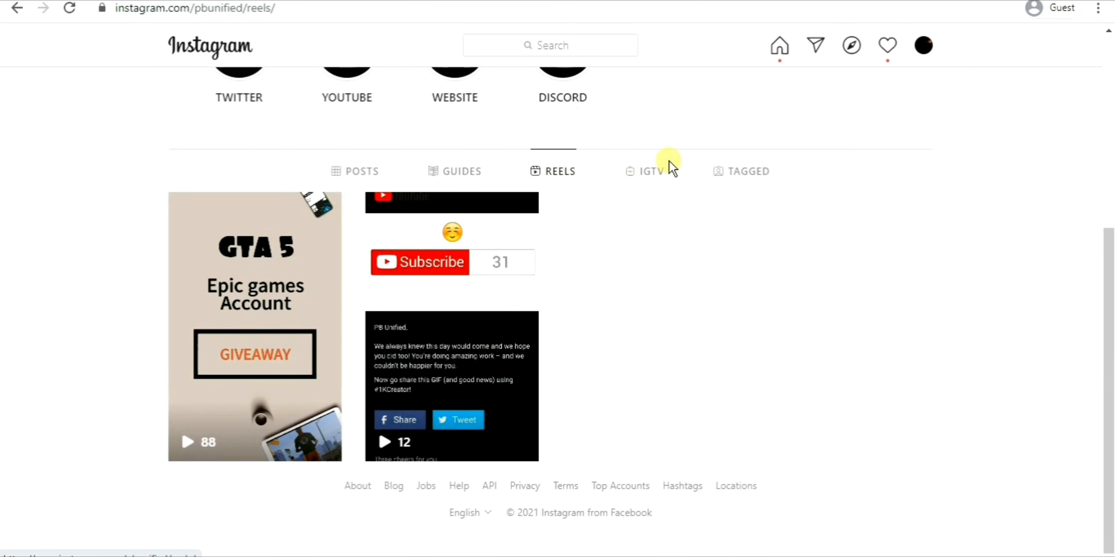
pyautogui.click(641, 171)
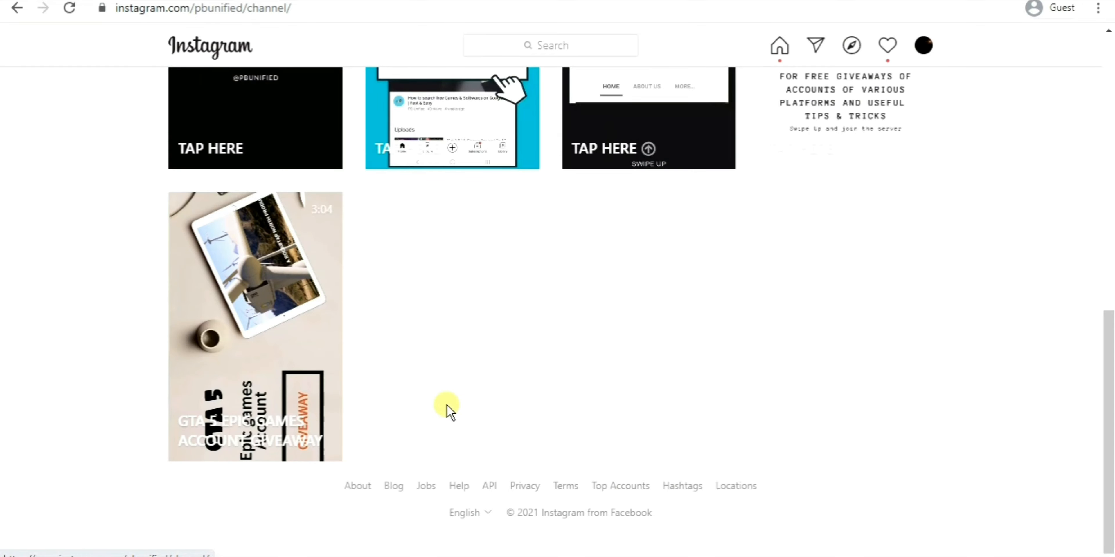
pyautogui.moveTo(348, 532)
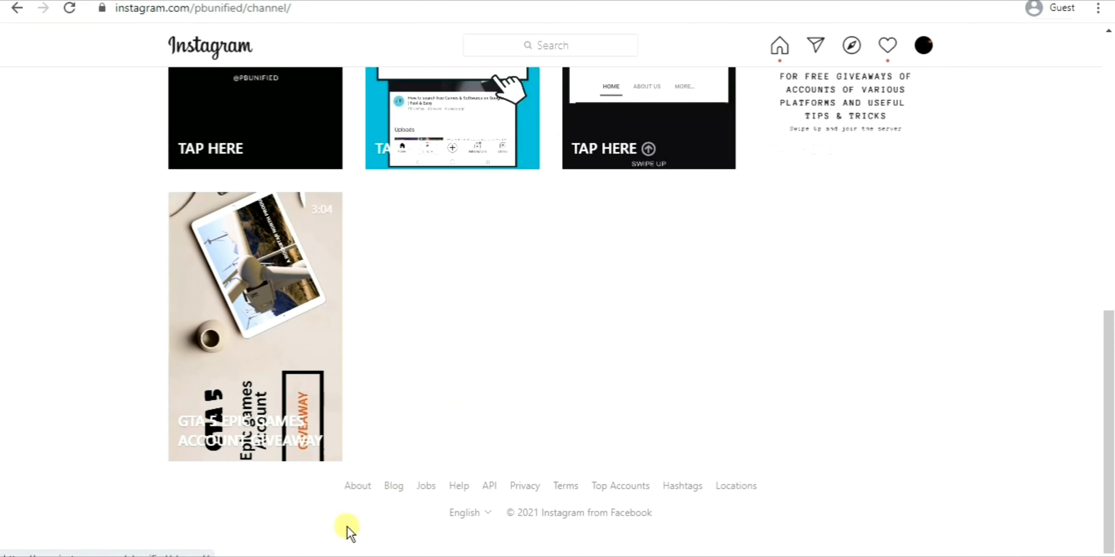
pyautogui.write('https://www.epicgames.com/store/en-US/free-games')
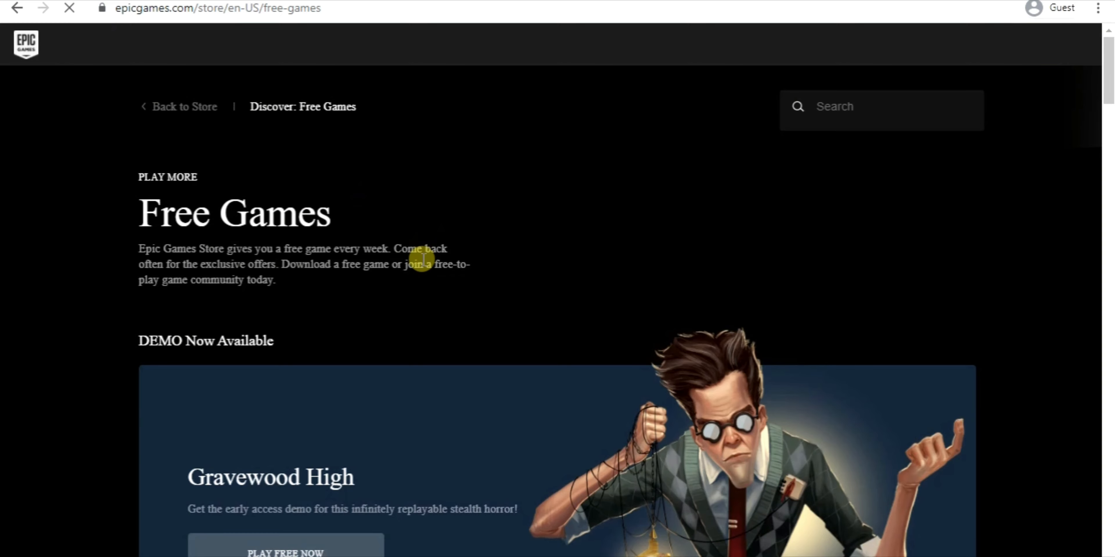
# Scroll the Free Games page down to the Sunless Sea 'FREE NOW' card
pyautogui.scroll(-3)
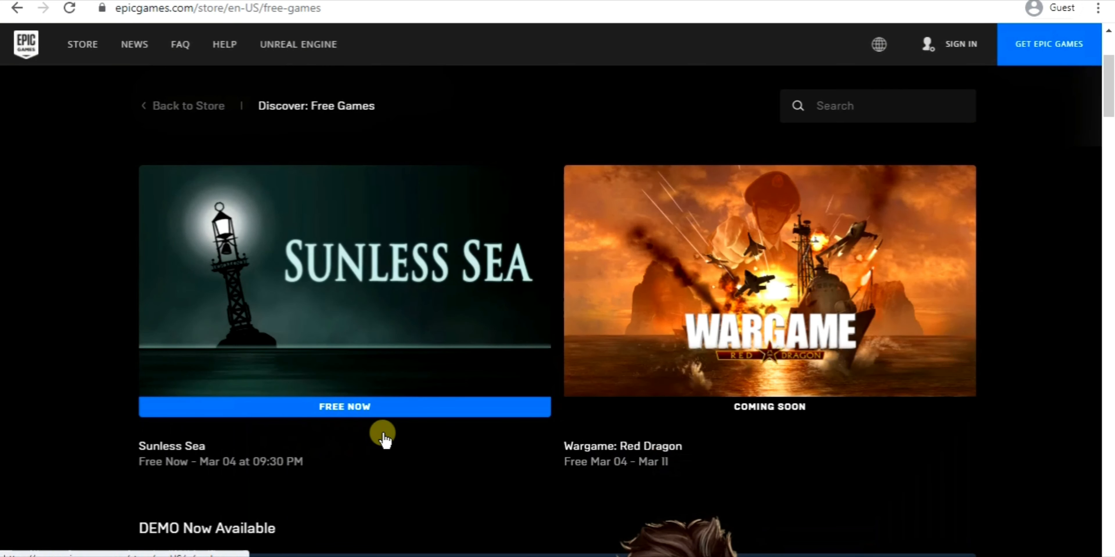
pyautogui.moveTo(290, 355)
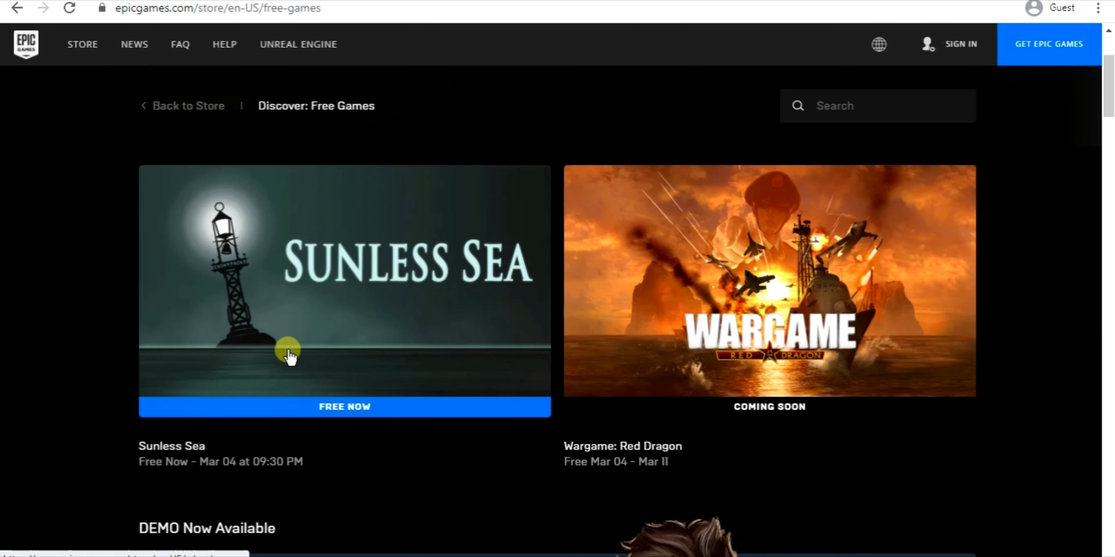
pyautogui.moveTo(196, 473)
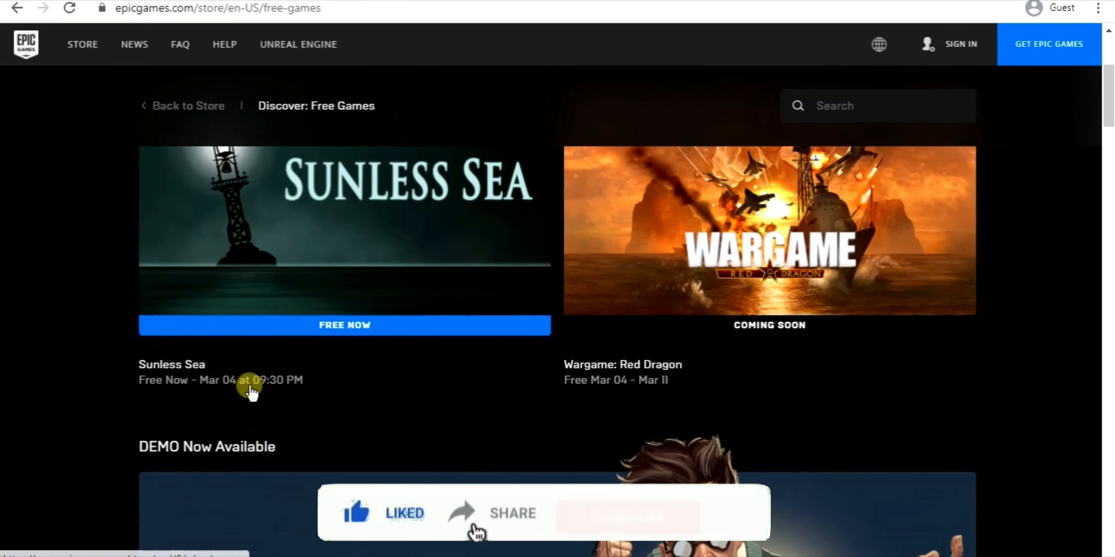
# Open the Sunless Sea store page and request it free with GET, prompting sign-in
pyautogui.click(627, 513)
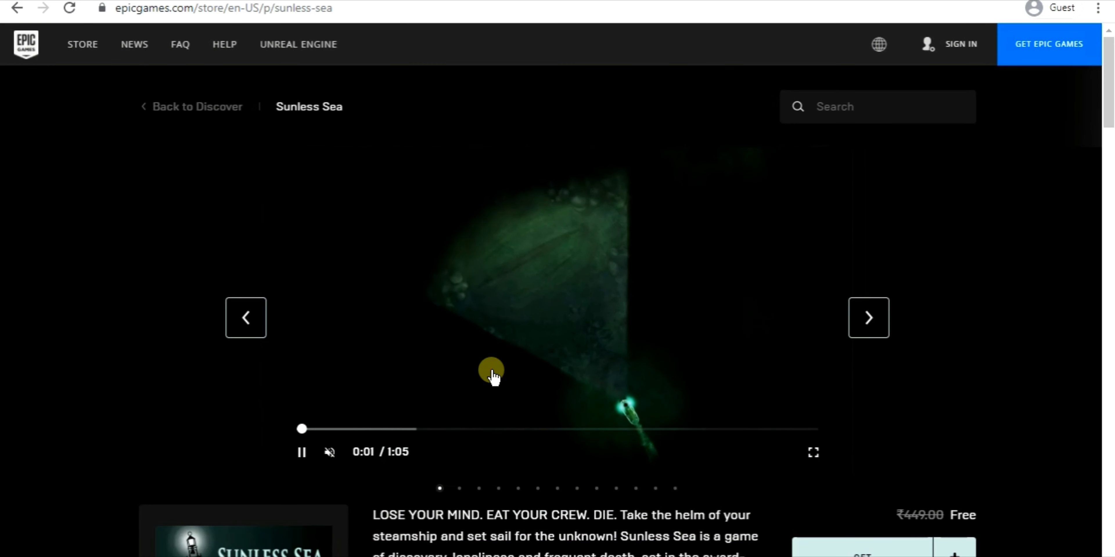
pyautogui.scroll(-3)
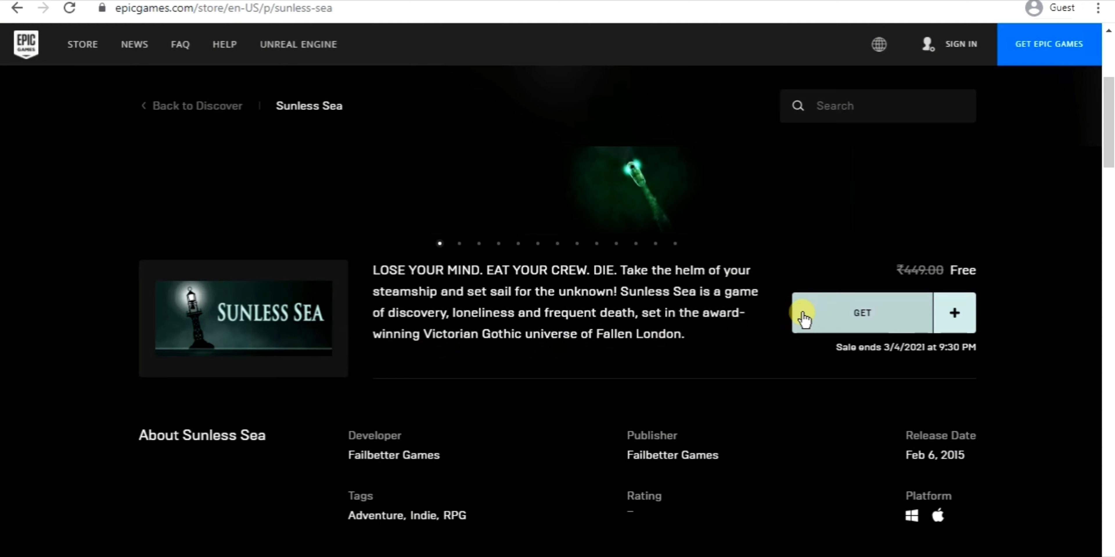
pyautogui.click(861, 313)
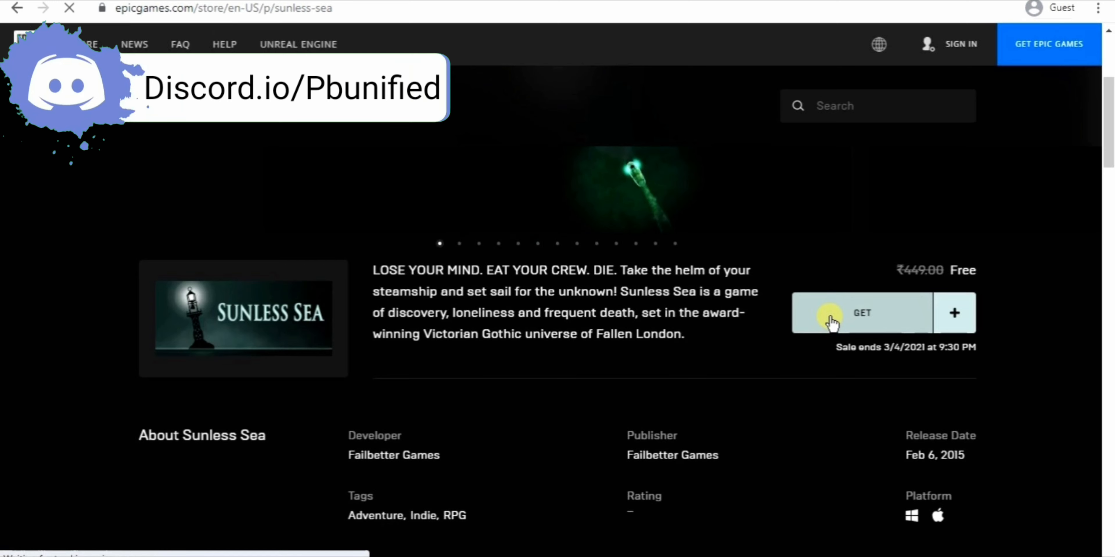
pyautogui.click(860, 313)
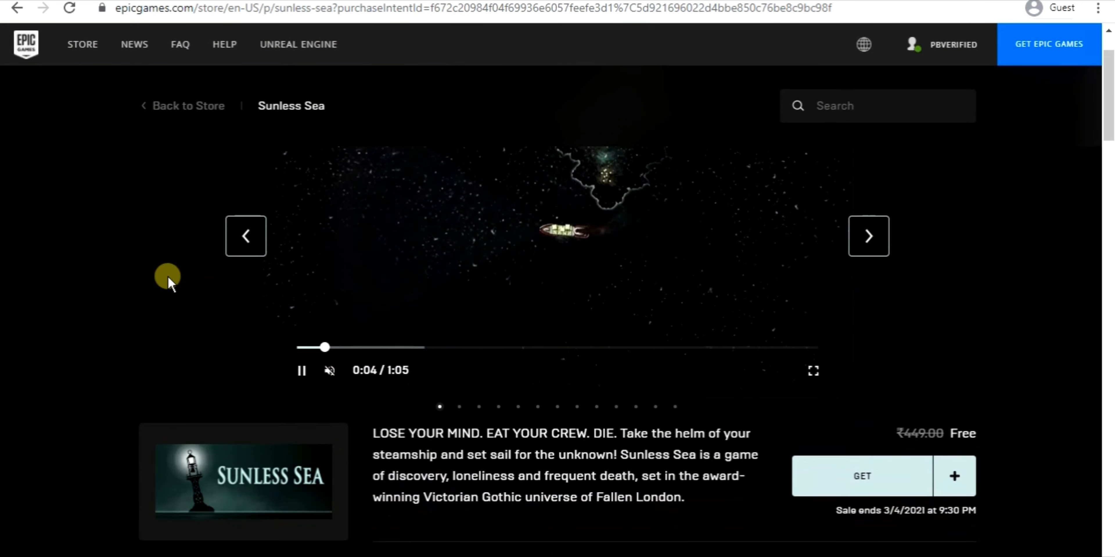
pyautogui.moveTo(226, 364)
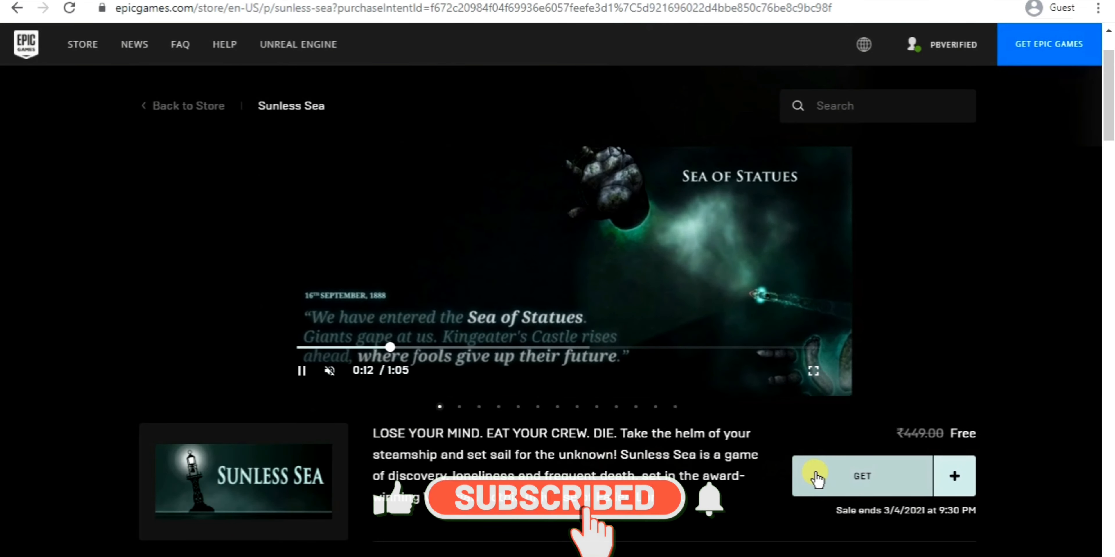
# After signing in, request Sunless Sea again so the license agreement appears
pyautogui.click(861, 476)
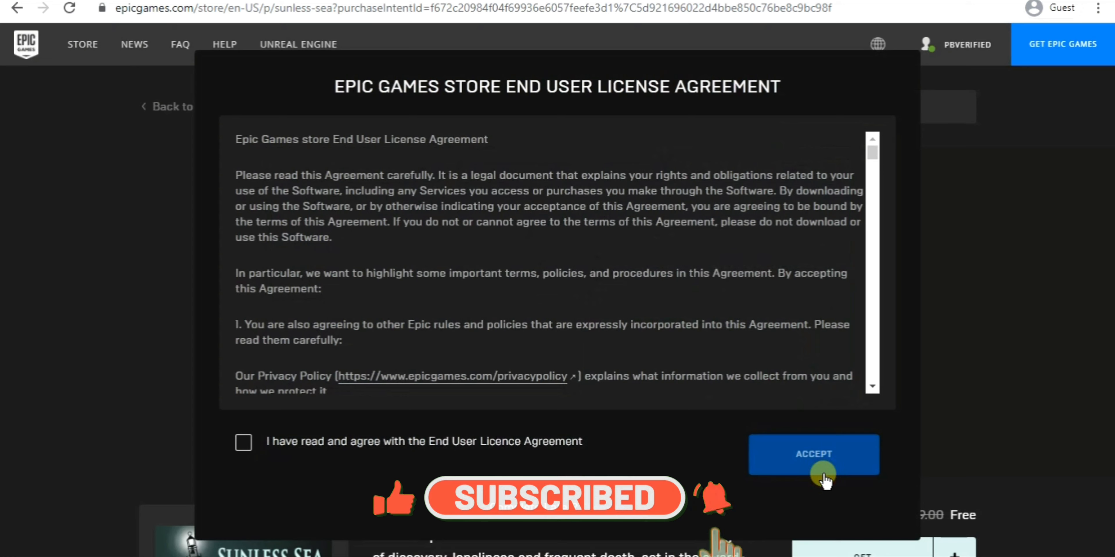
# Agree to the End User Licence Agreement and accept it
pyautogui.click(243, 442)
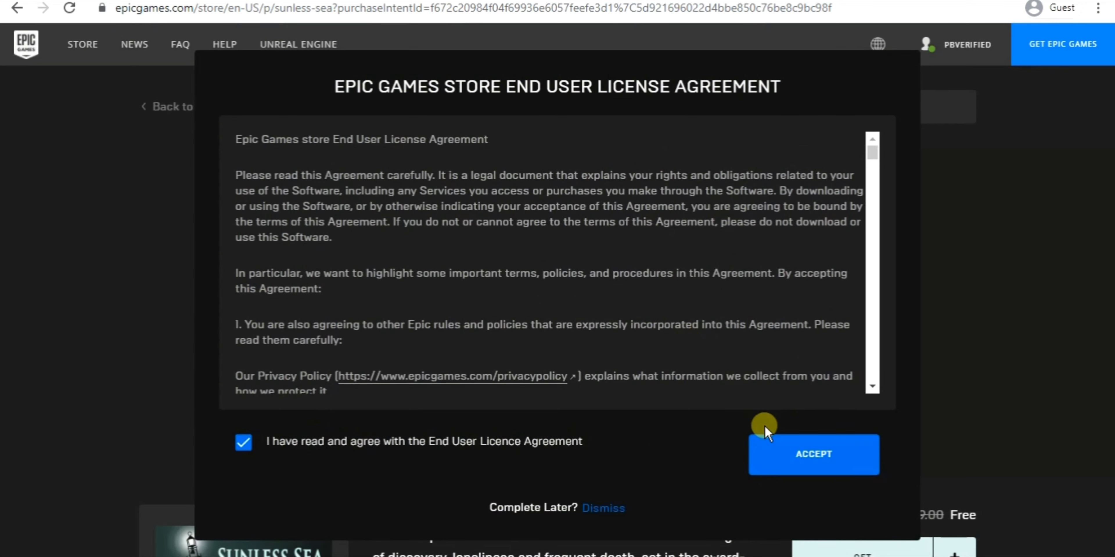
pyautogui.click(813, 453)
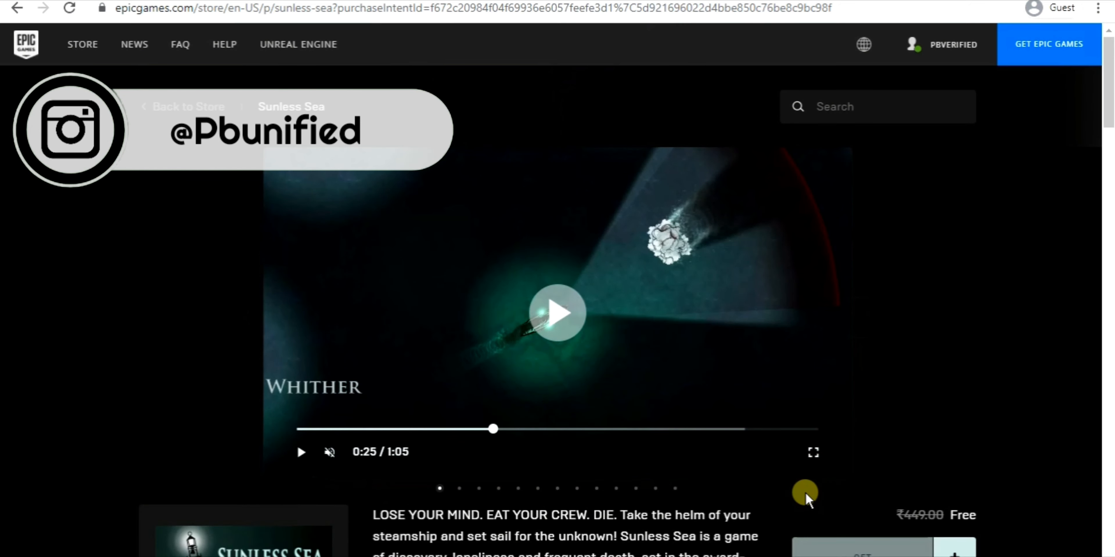
# Check out Sunless Sea at ₹0.00, share contact details with Failbetter Games, and place the order
pyautogui.click(860, 547)
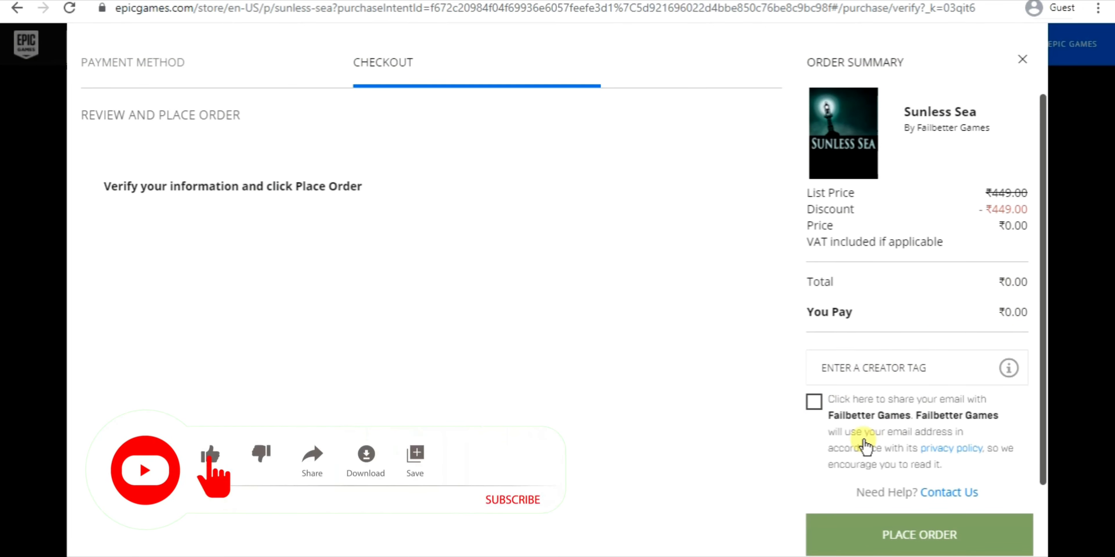
pyautogui.click(813, 402)
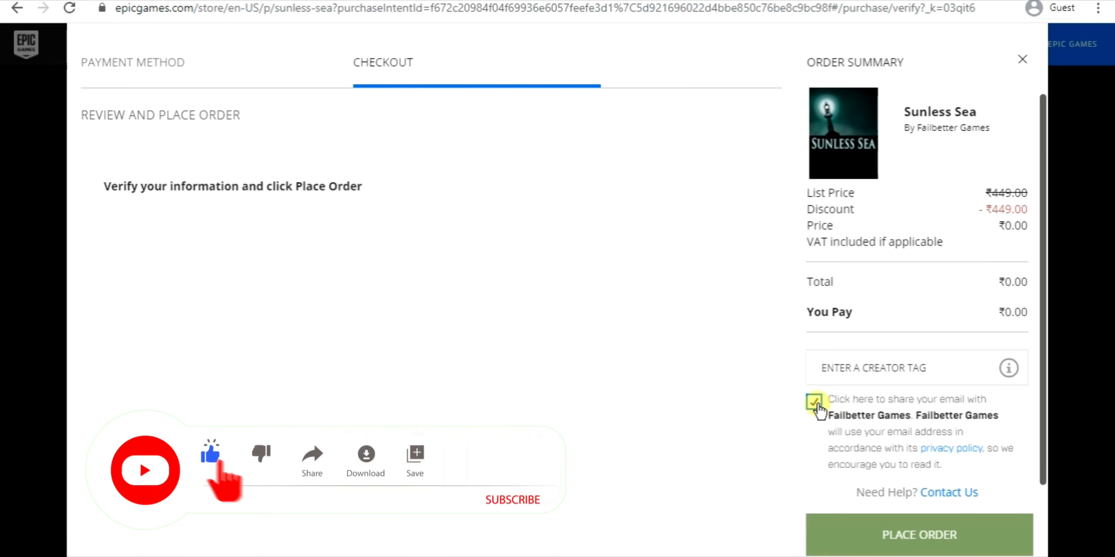
pyautogui.click(918, 534)
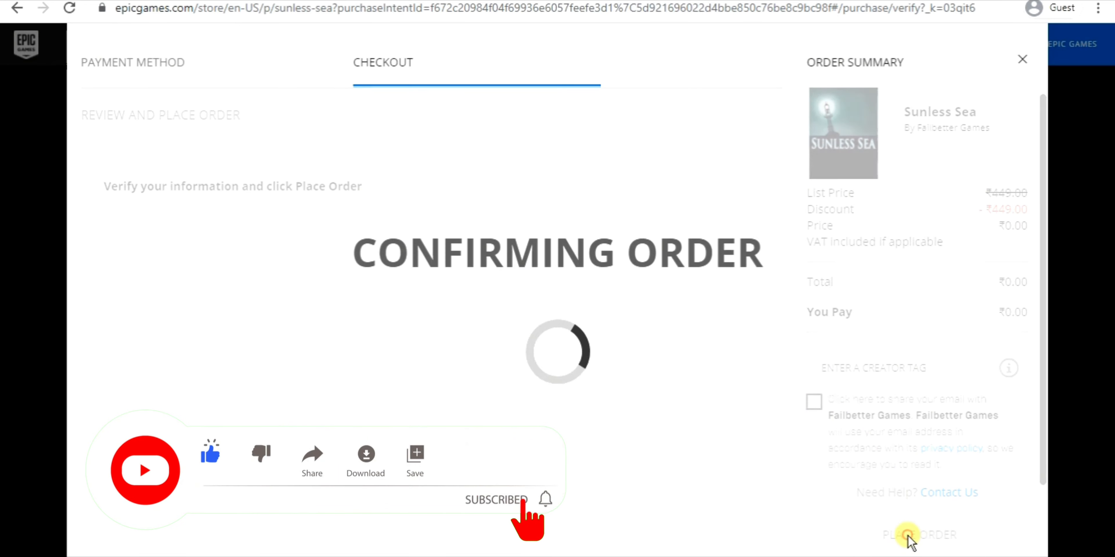
pyautogui.click(545, 499)
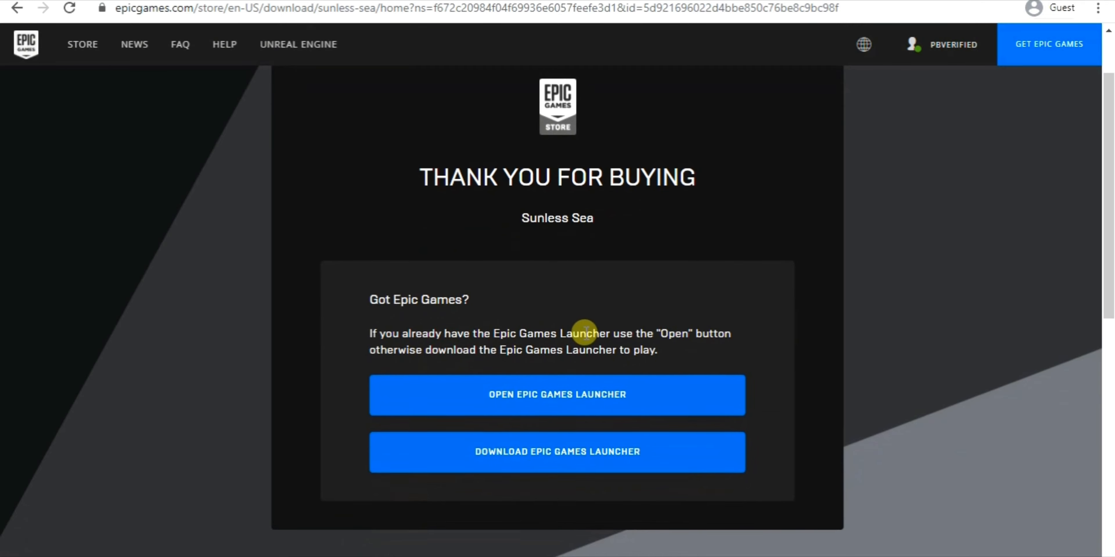
# Return from the thank-you page to the Free Games page
pyautogui.click(16, 8)
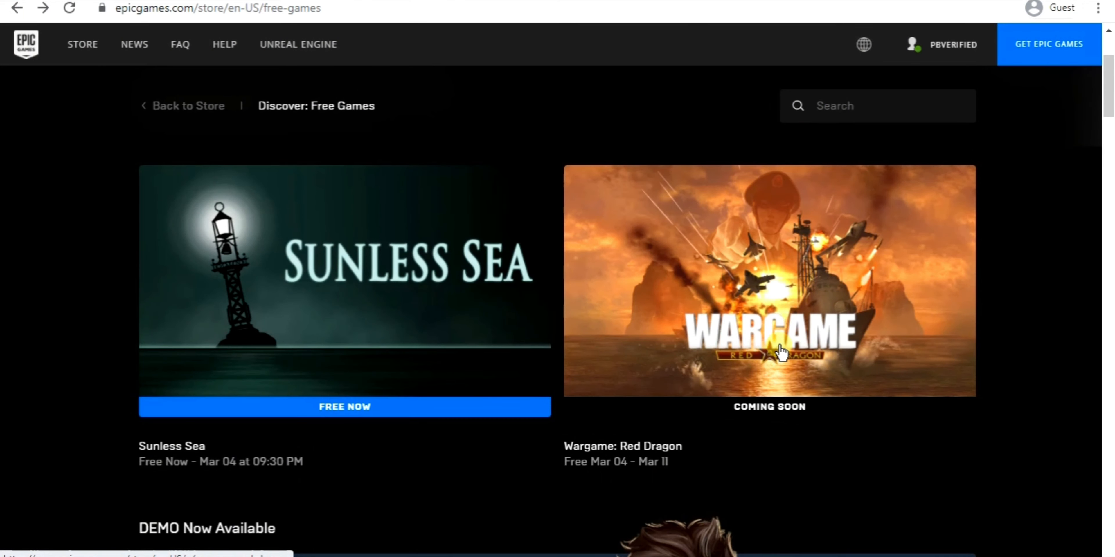
pyautogui.moveTo(640, 470)
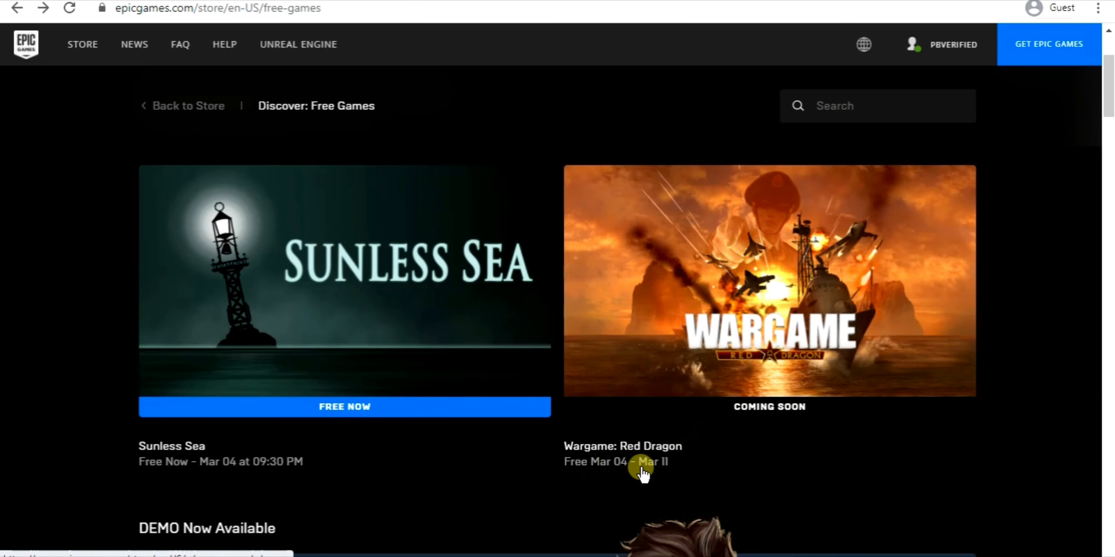
pyautogui.moveTo(772, 358)
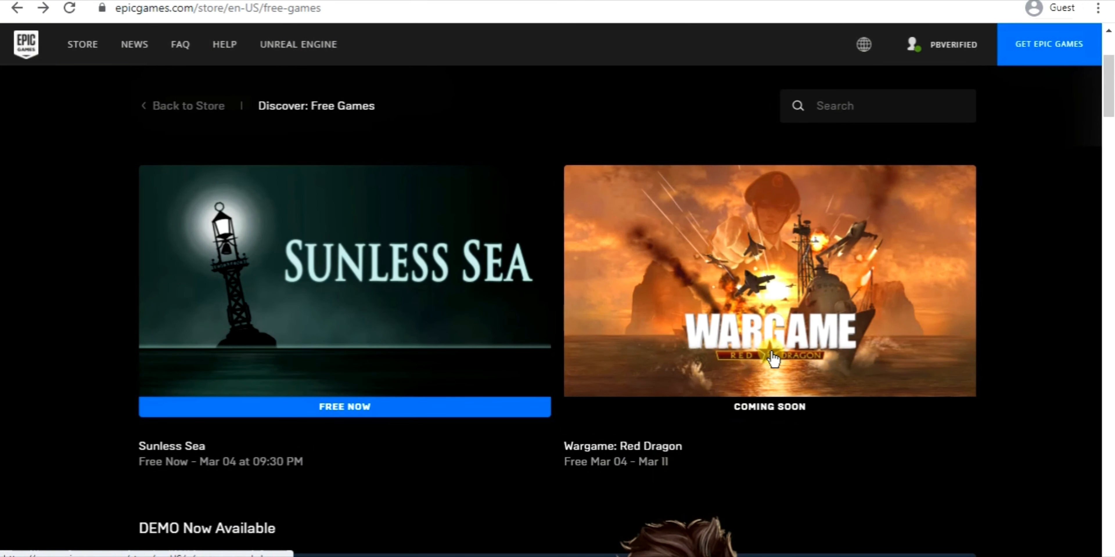